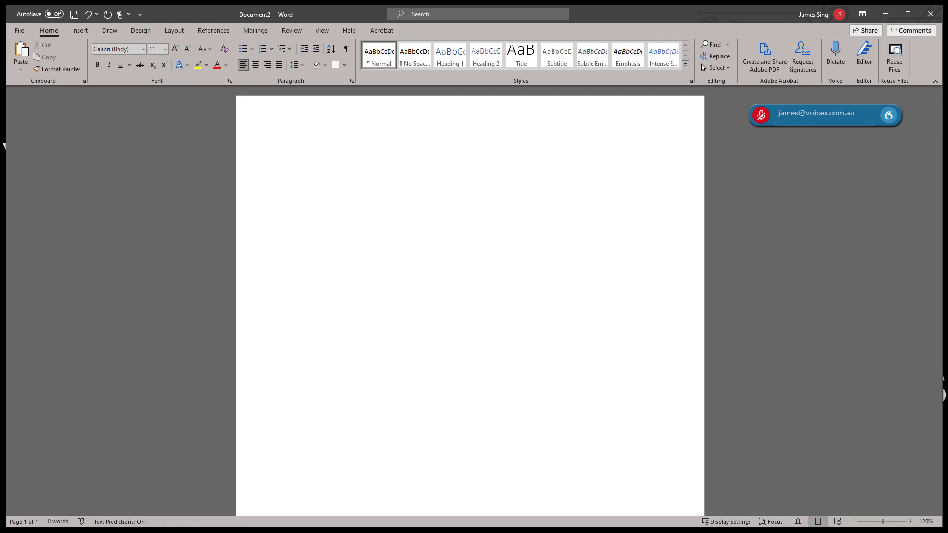
Dictate the paragraphs advising to think before you speak and that Dragon is not as intelligent as a human.
left_click(293, 158)
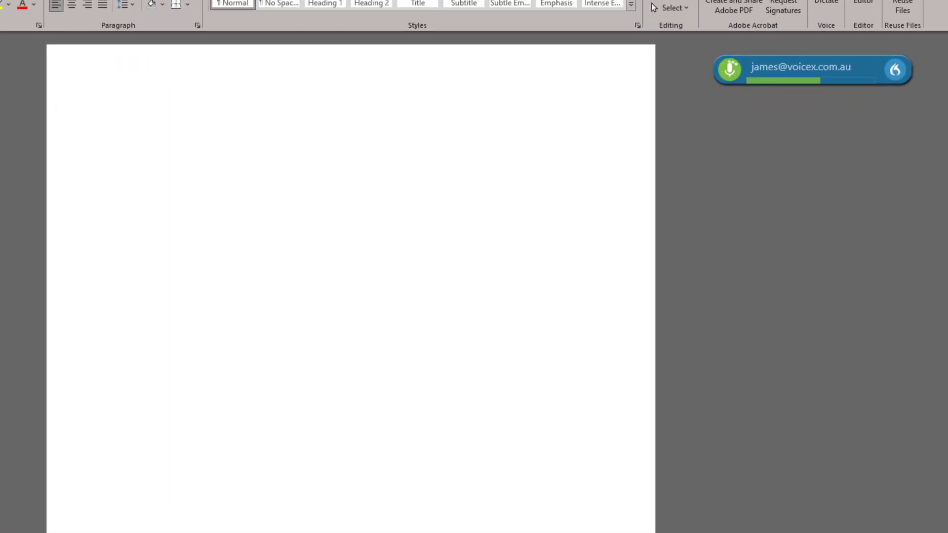
left_click(119, 124)
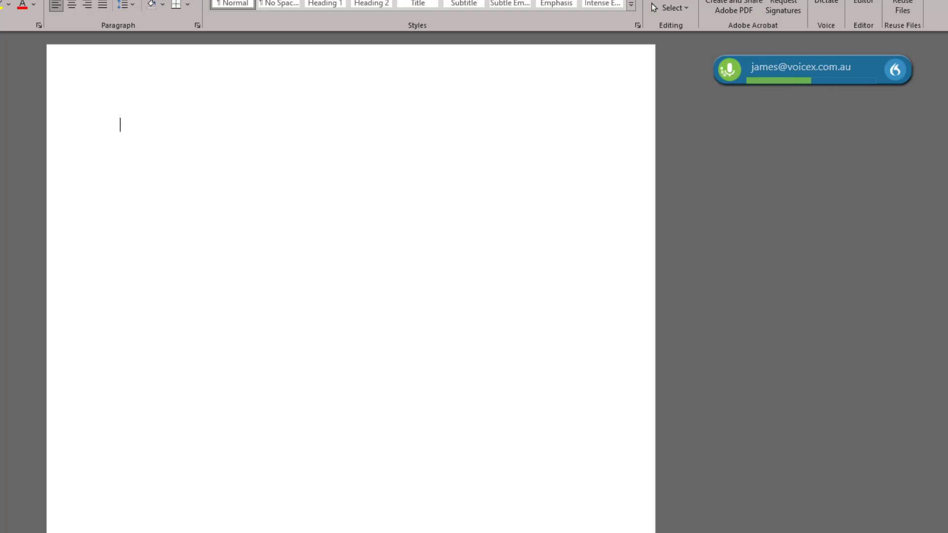
type("When dictating with Dragon, make sure to think before you speak. This way, you're far less likely to make any mistakes and far more likely to dictate in longer phrases.")
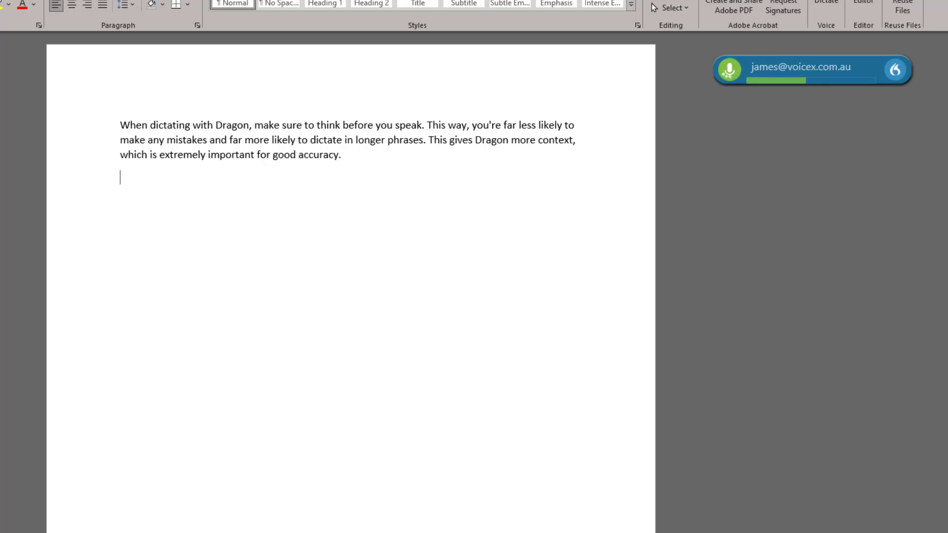
type("Remember, Dragon is not as intelligent as a human, so we can't rely on it to correct our errors.")
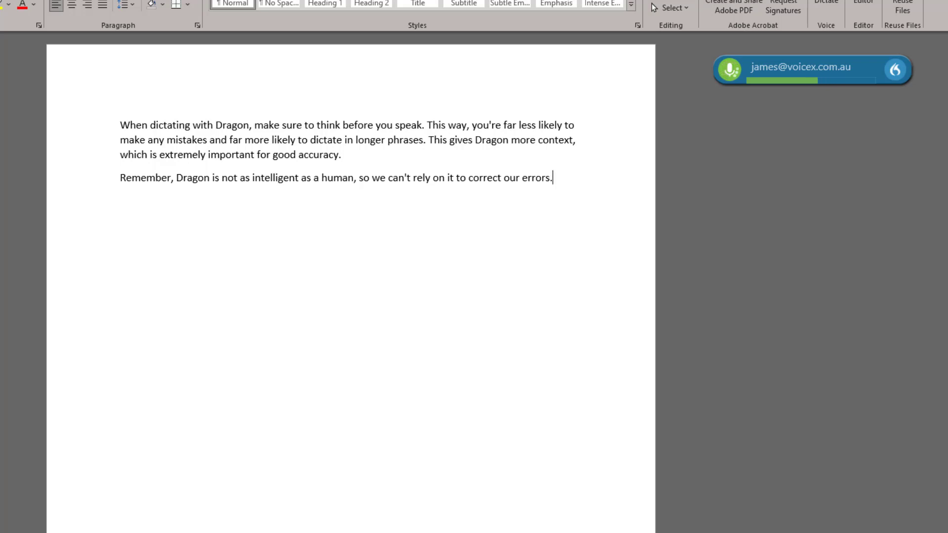
Finish the 'Taking your time…' sentence, then bold 'think before you speak' by voice selection.
type("Taking your time and working out what you'd like to say before you start speaking is a great first step to achieving high accuracy.")
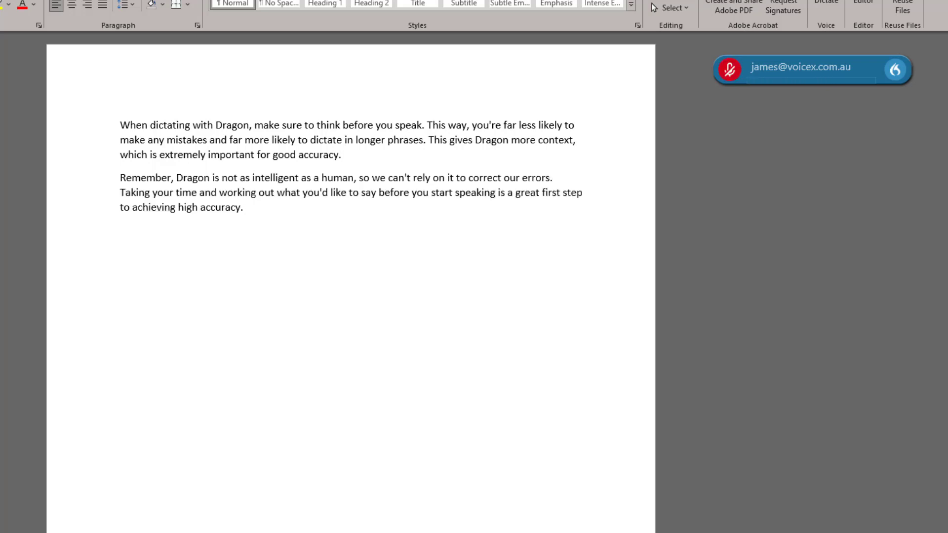
left_click(244, 207)
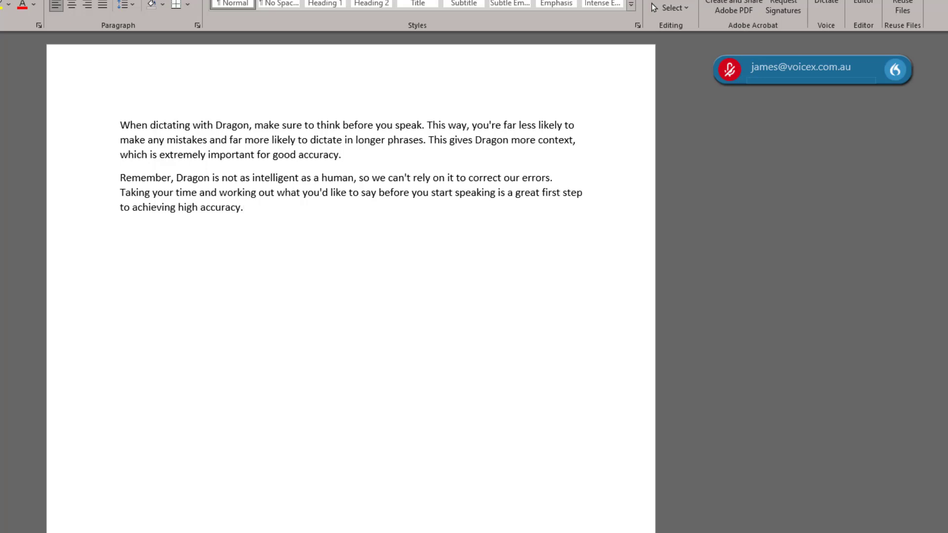
left_click(729, 68)
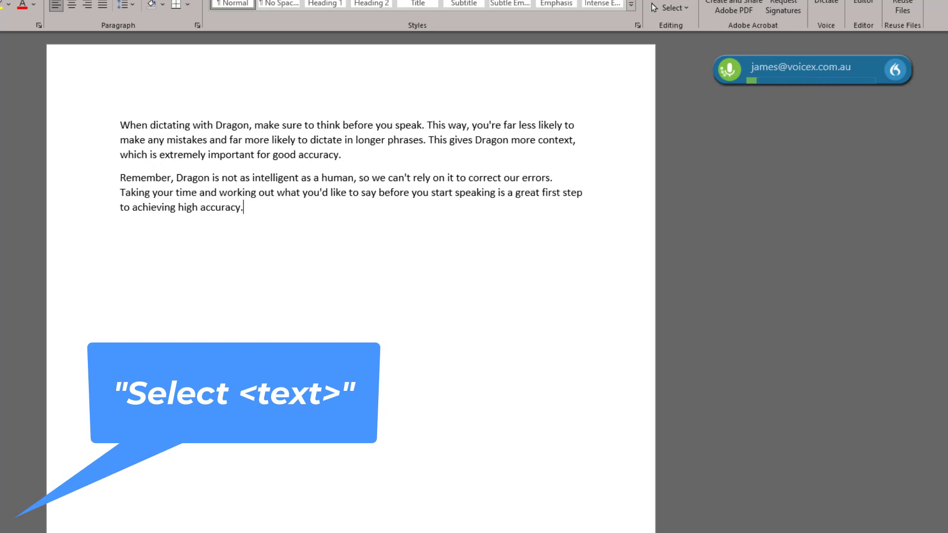
type("select think before you speak")
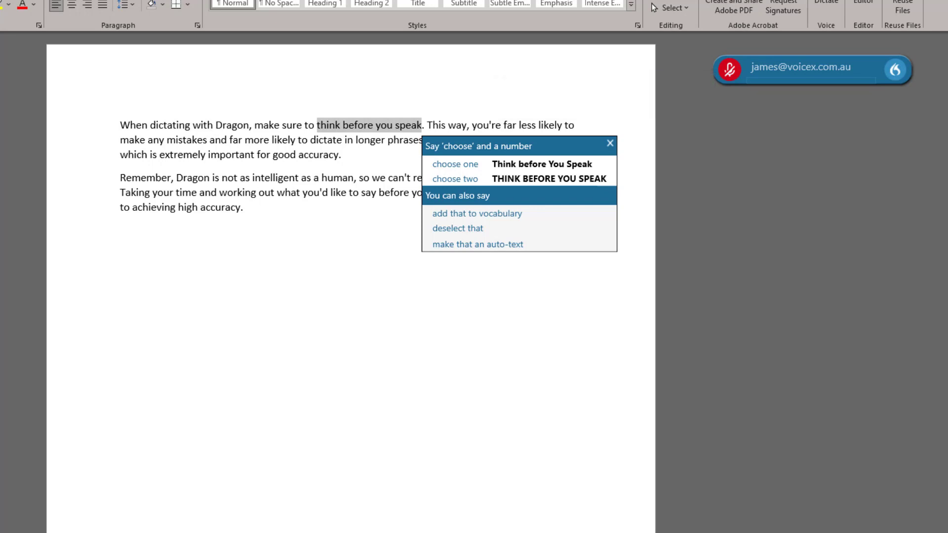
left_click(729, 67)
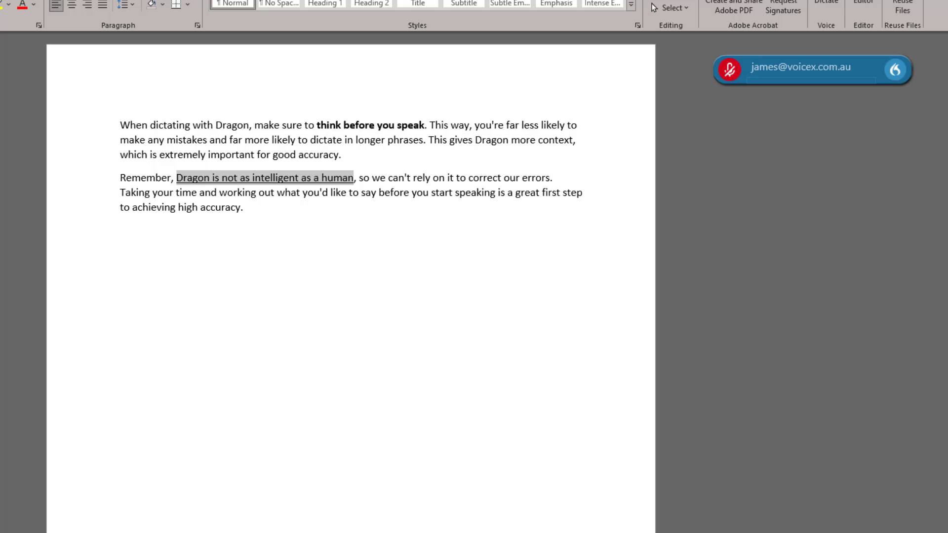
Reword by voice to 'using', 'critical' and 'extremely high accuracy'.
left_click(729, 68)
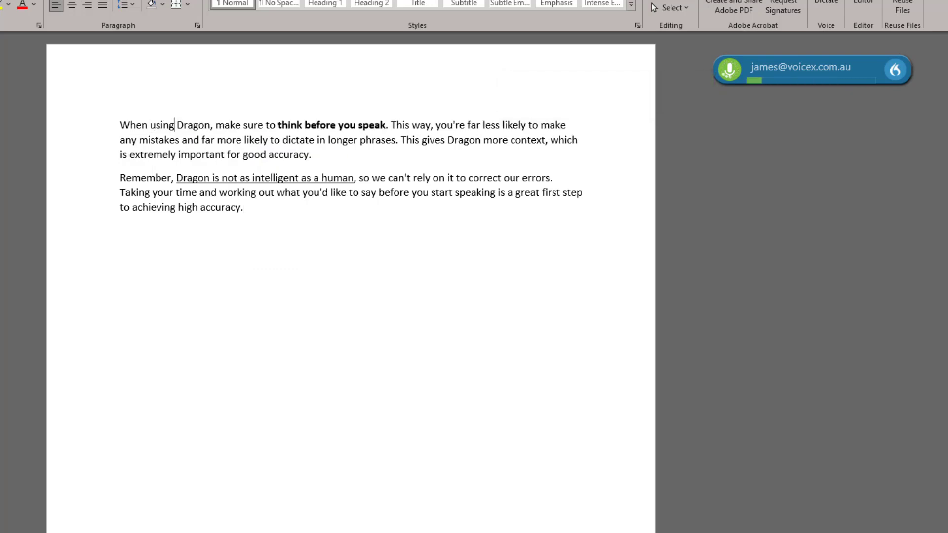
type("select extremely important")
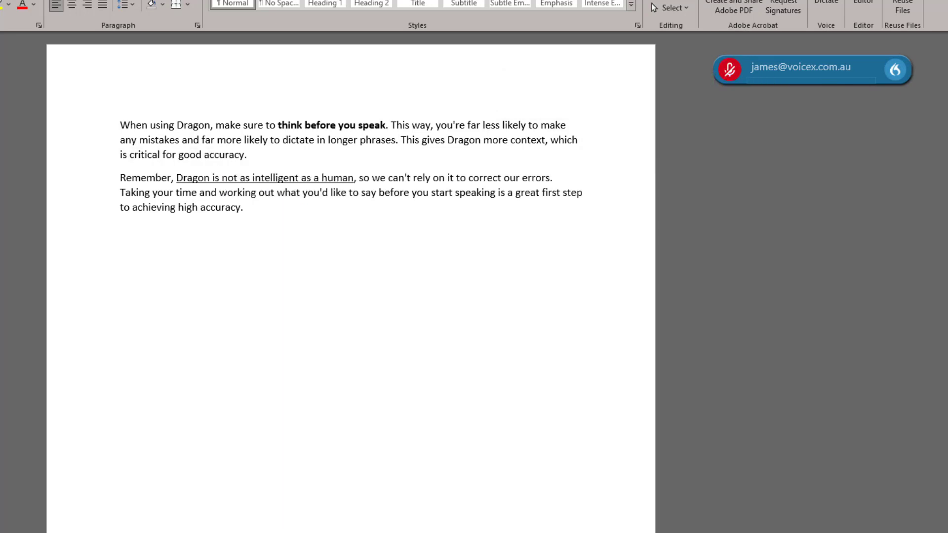
left_click(160, 155)
type(" extremely")
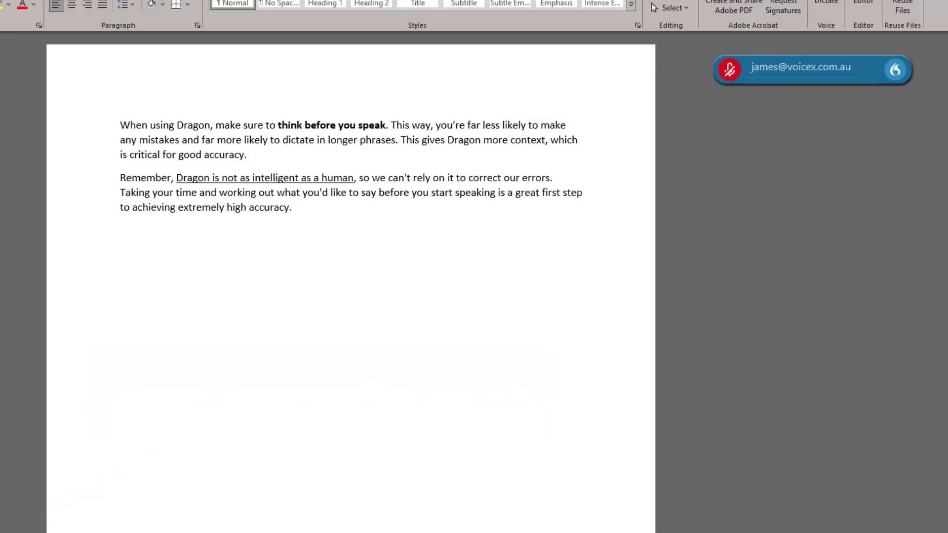
Convert the 'Taking your time…' sentence to all capitals with 'all caps that'.
left_click(225, 206)
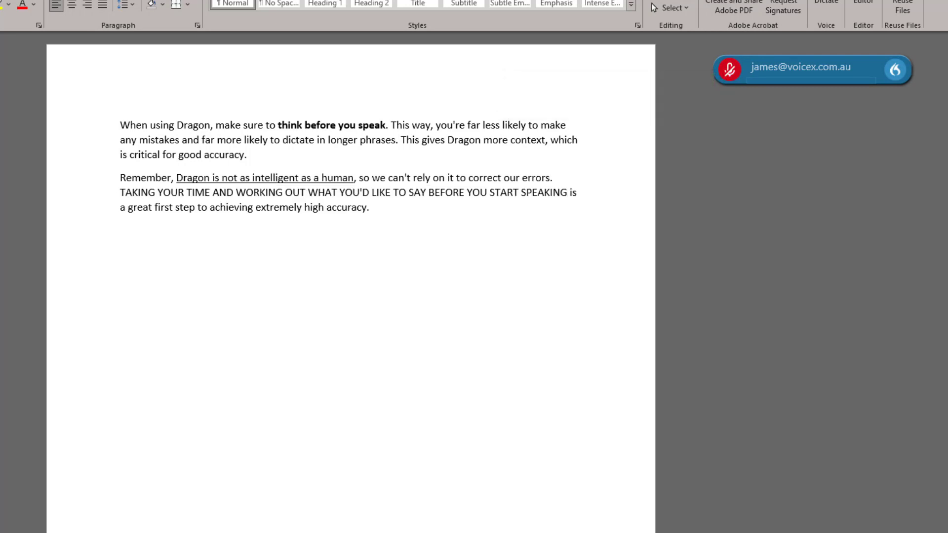
left_click(570, 193)
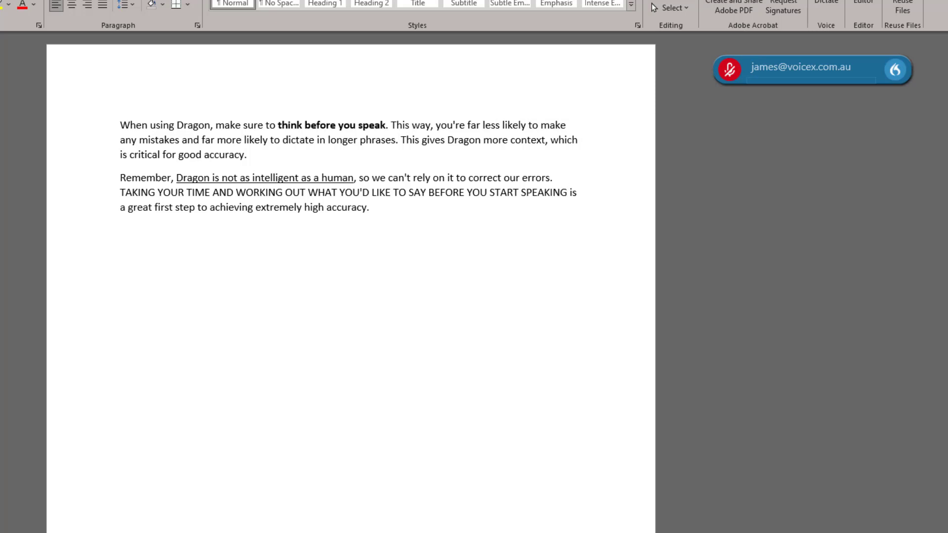
Dictate 'This is common when spelling names like Sarah.' and correct the name to 'Sara'.
left_click(729, 68)
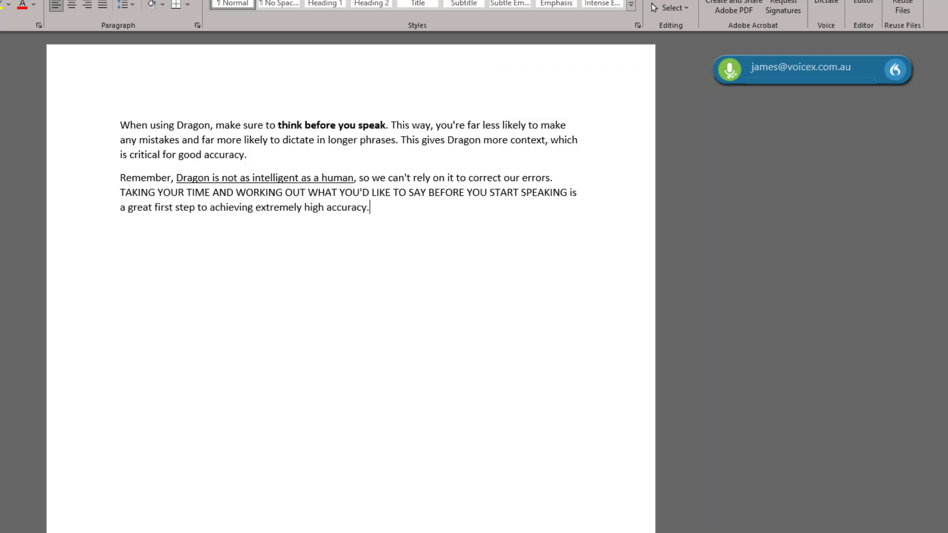
type("This is common when spelling names like Sarah.")
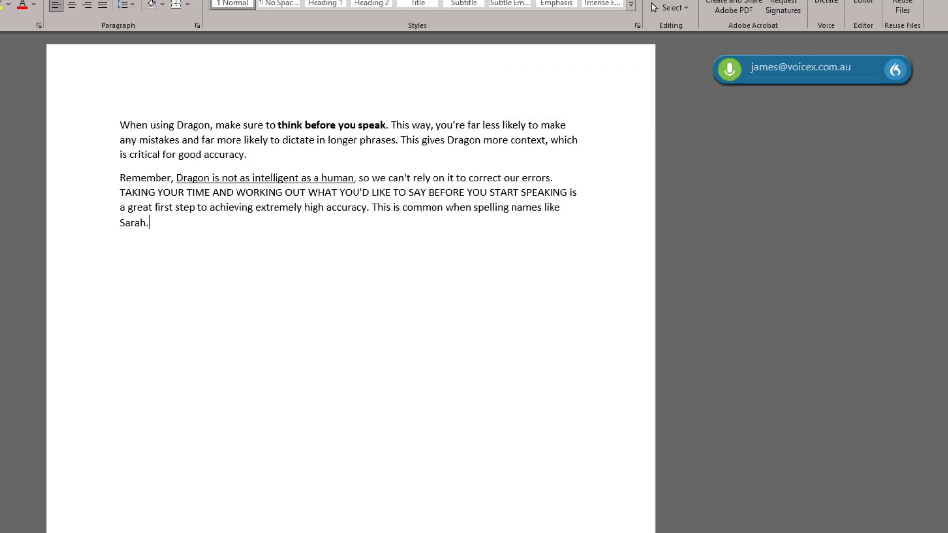
left_click(729, 68)
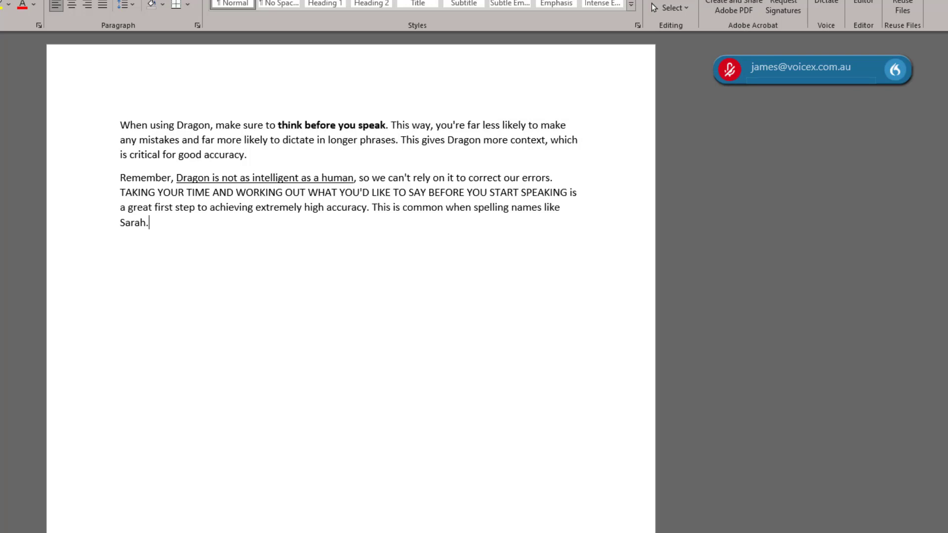
left_click(729, 68)
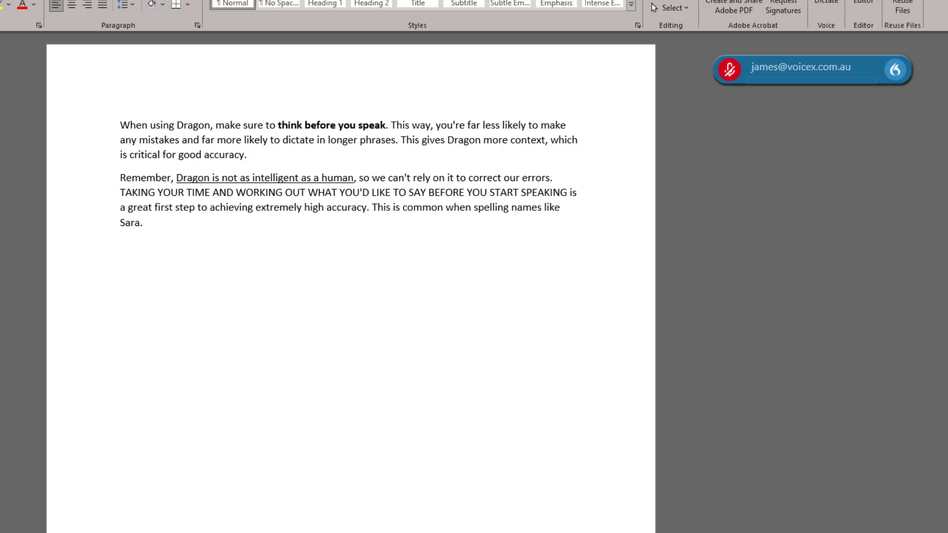
left_click(143, 222)
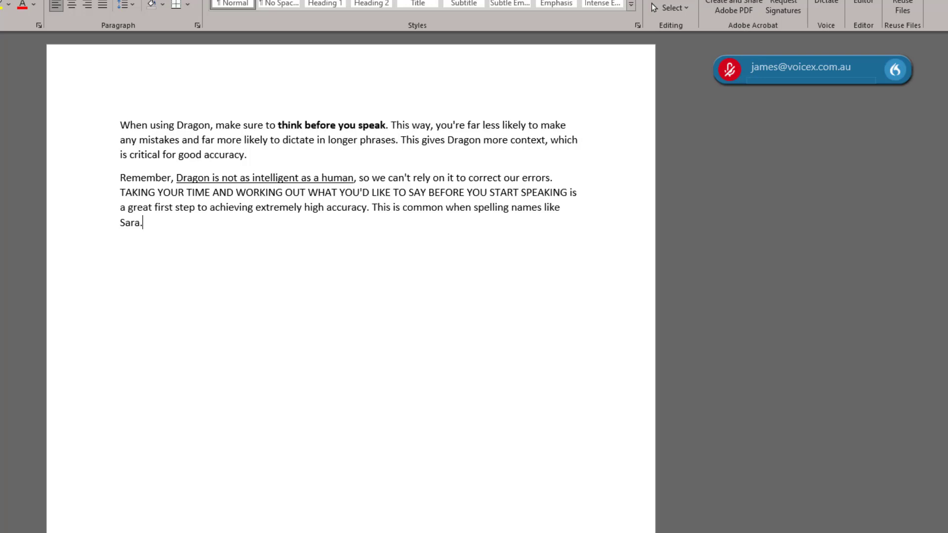
Show Dragon's What You Can Say guide from the Dragon bar menu.
left_click(896, 68)
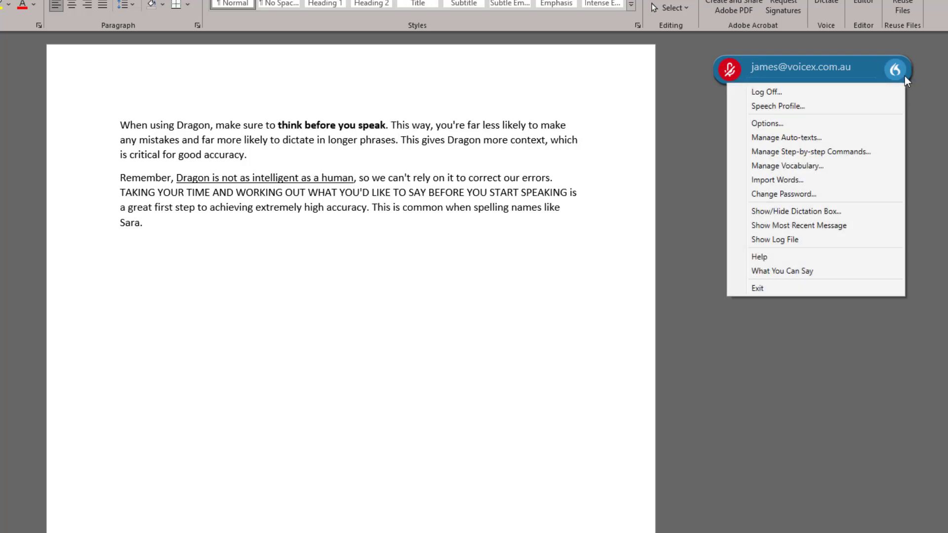
left_click(783, 270)
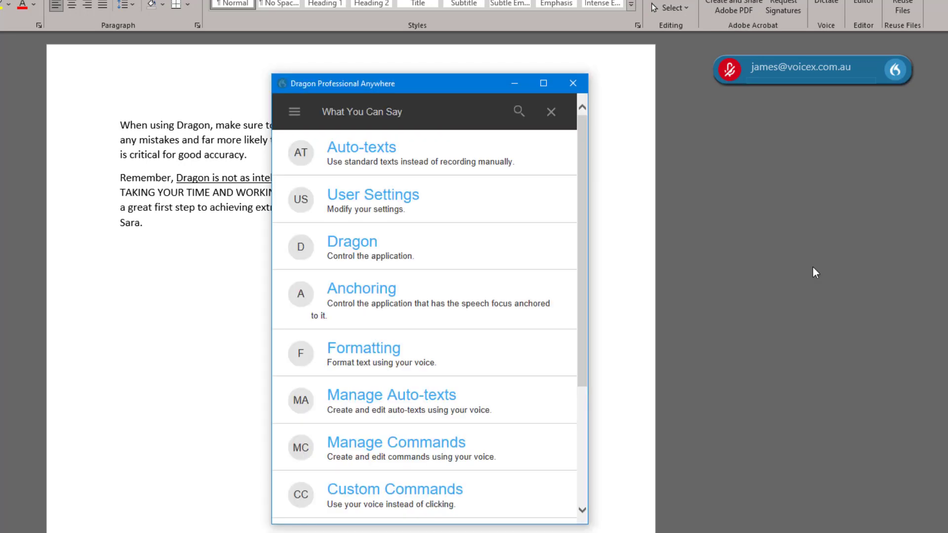